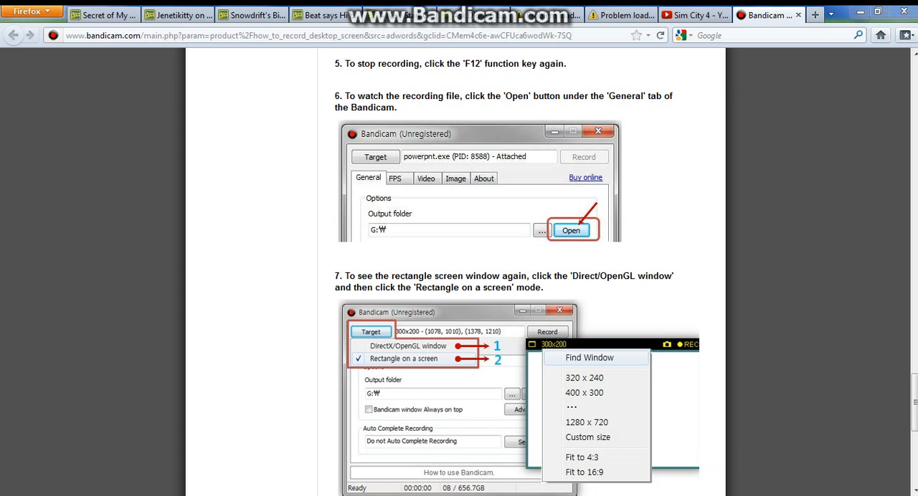
# Switch to the Okami-style Twilight DeviantArt tab and open the Firefox Downloads window
pyautogui.scroll(-3)
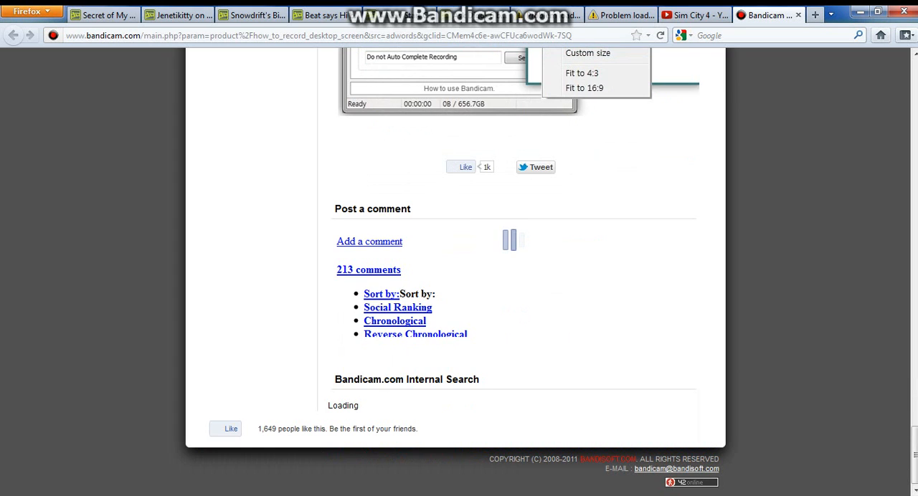
pyautogui.scroll(3)
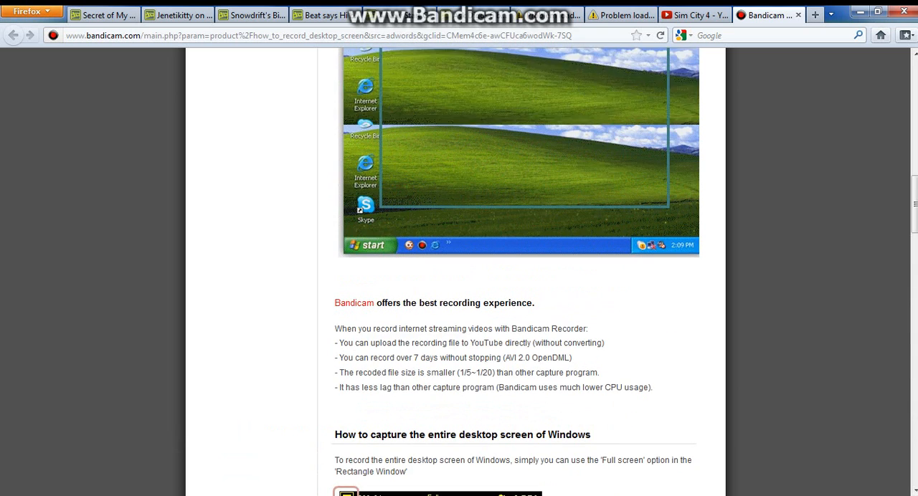
pyautogui.scroll(3)
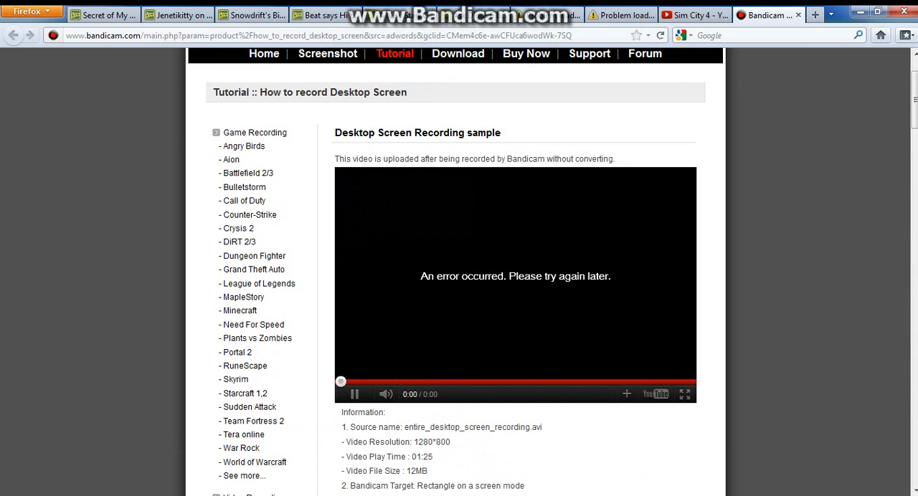
pyautogui.scroll(3)
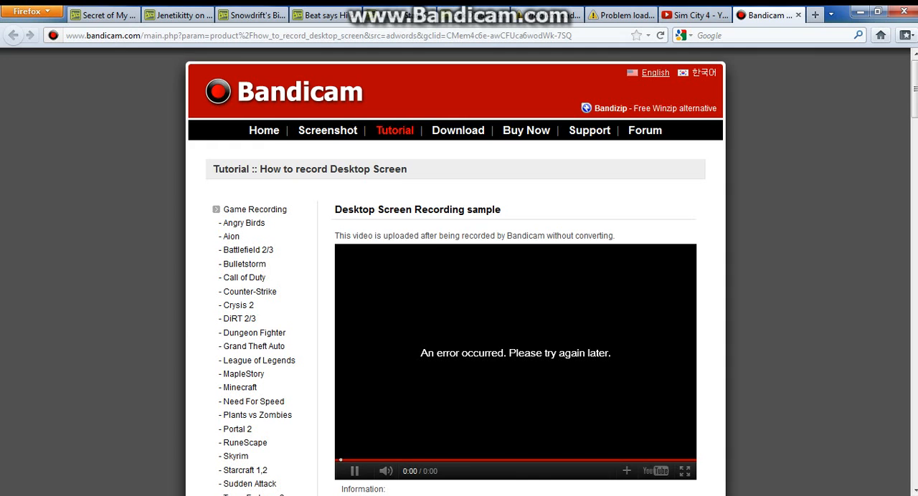
pyautogui.click(620, 14)
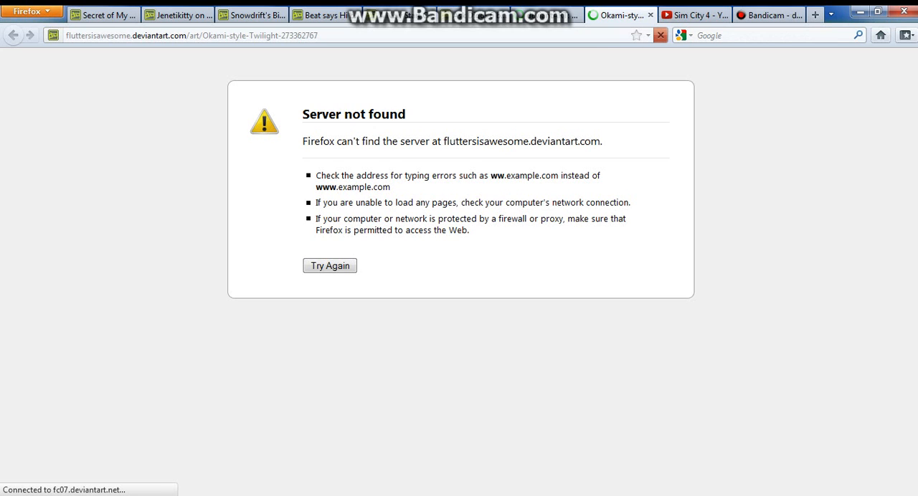
pyautogui.click(768, 15)
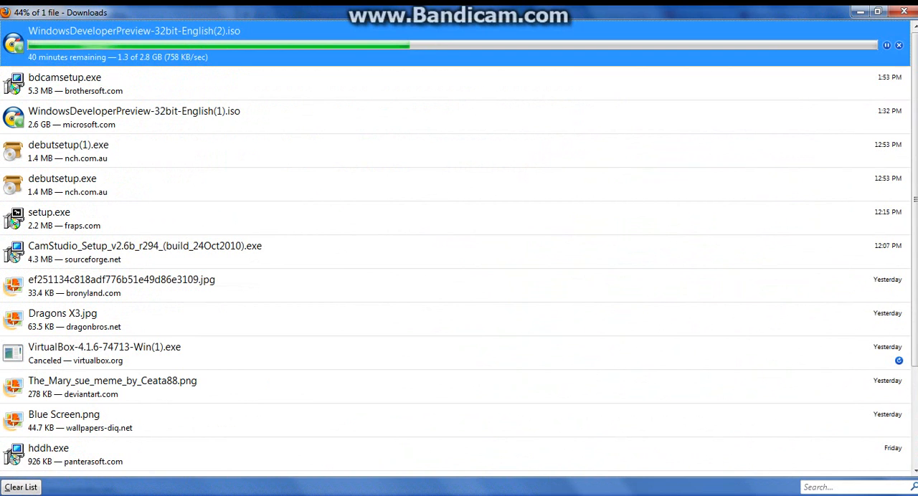
pyautogui.click(8, 490)
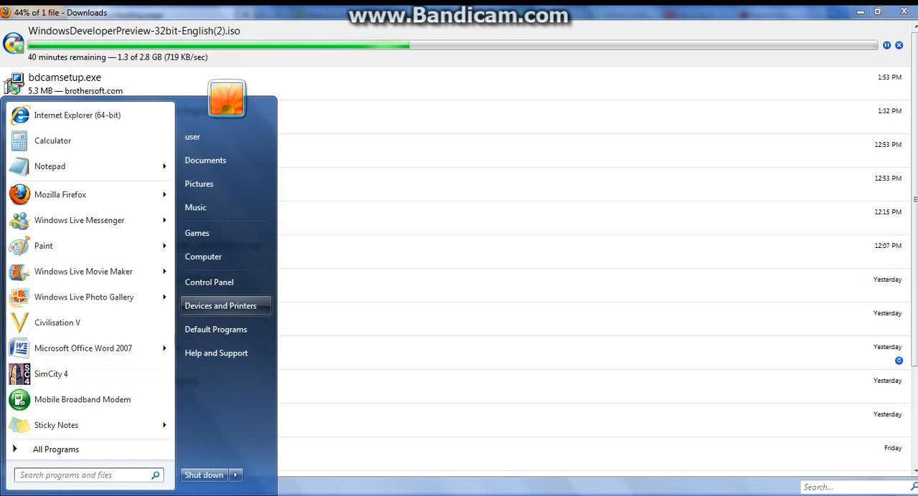
pyautogui.moveTo(58, 323)
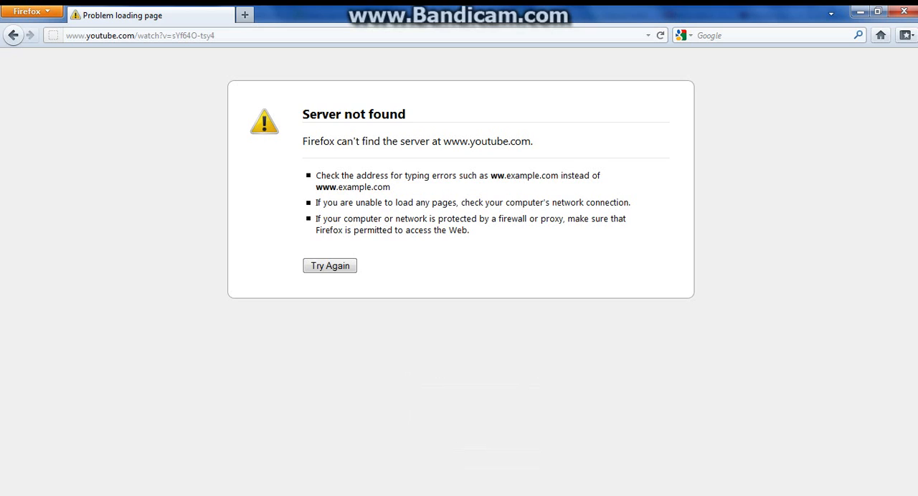
pyautogui.click(330, 266)
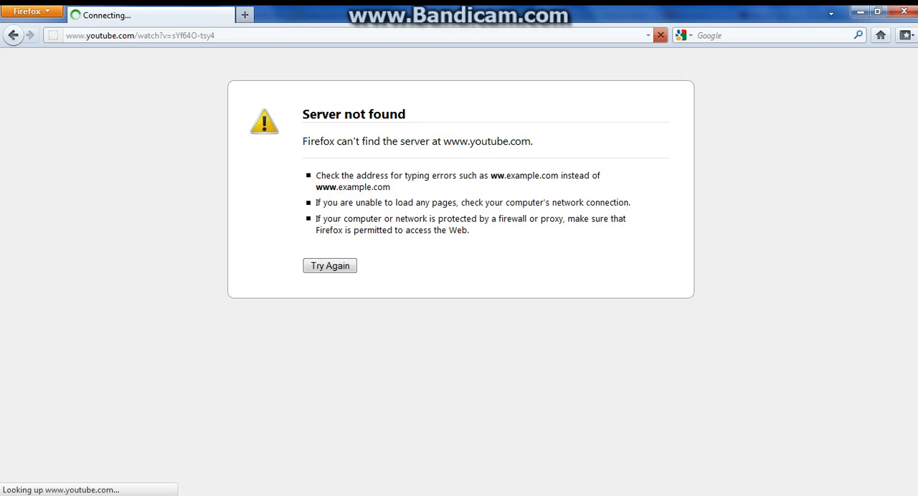